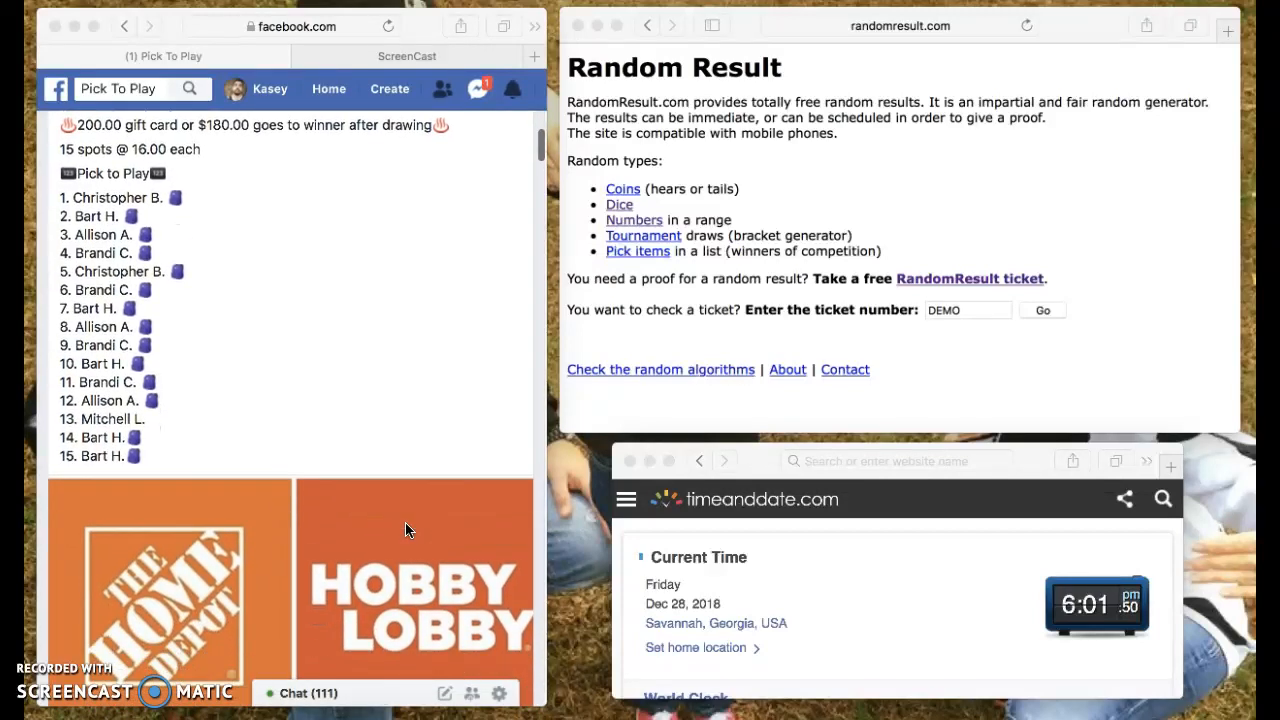
- Reach the RandomResult.com dice roller from the page after scrolling down
{"action": "scroll", "scroll_direction": "down", "scroll_amount": 3}
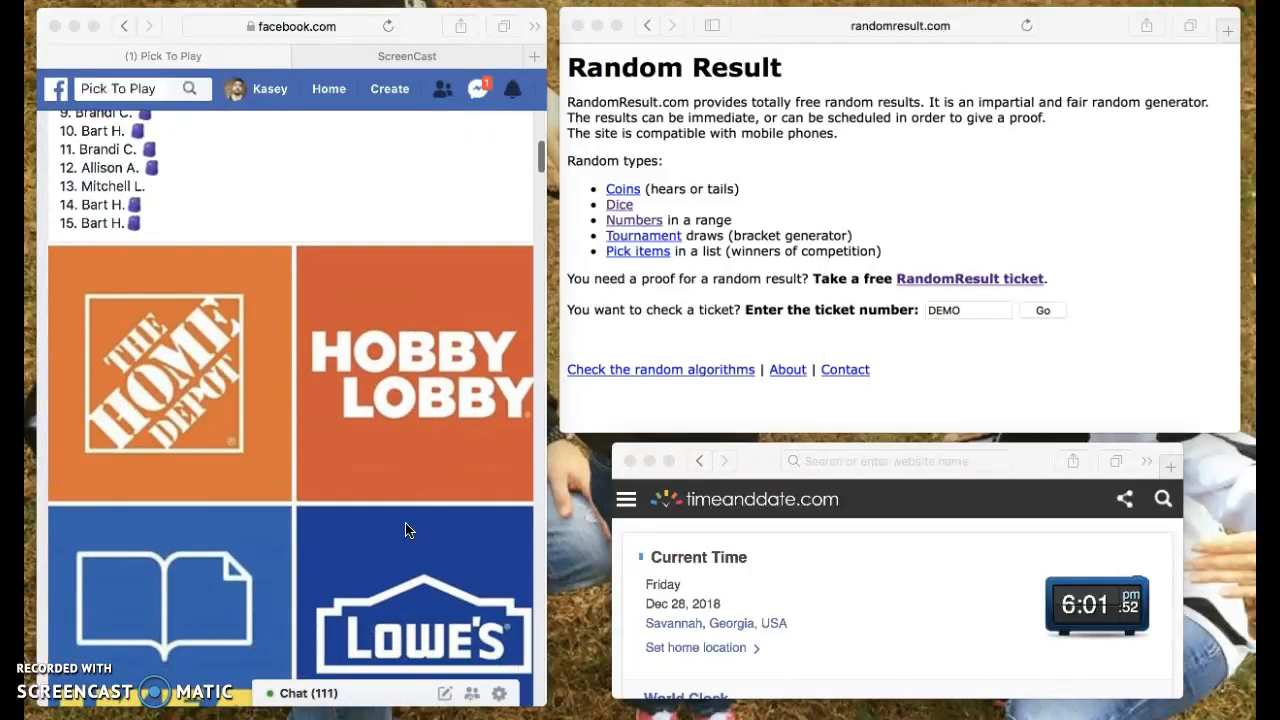
{"action": "scroll", "scroll_direction": "down", "scroll_amount": 3}
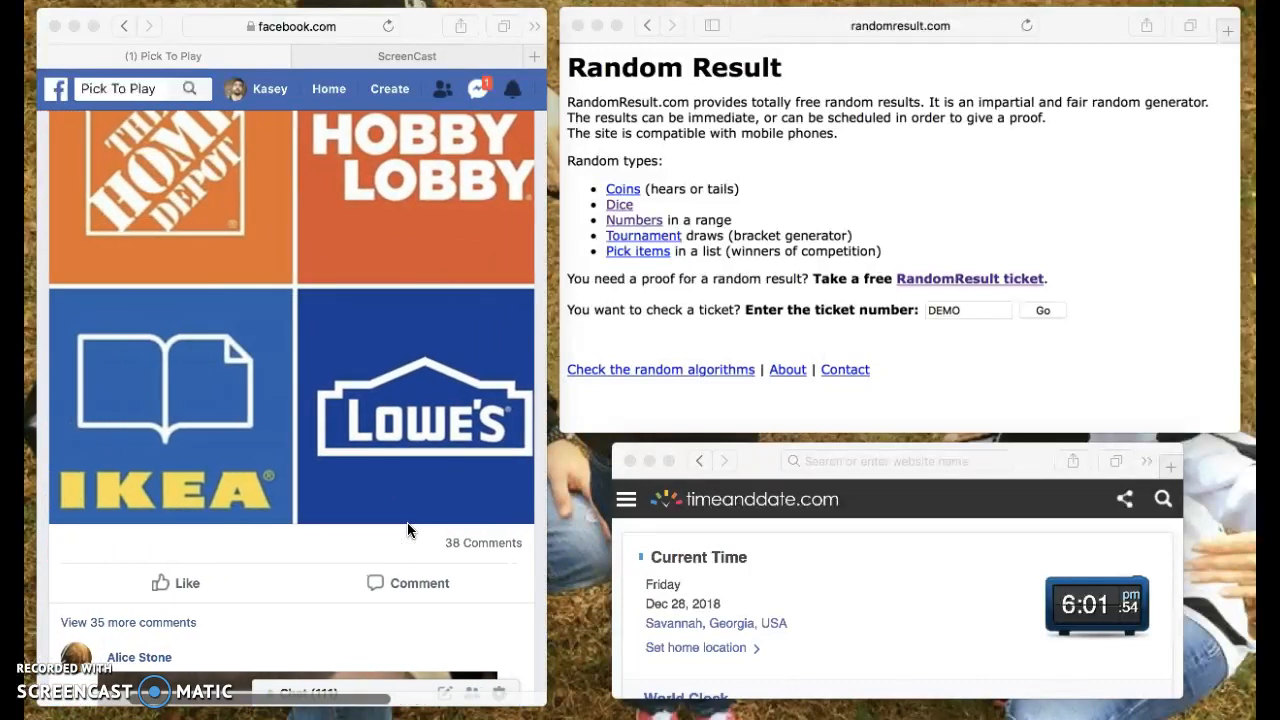
{"action": "scroll", "scroll_direction": "down", "scroll_amount": 3}
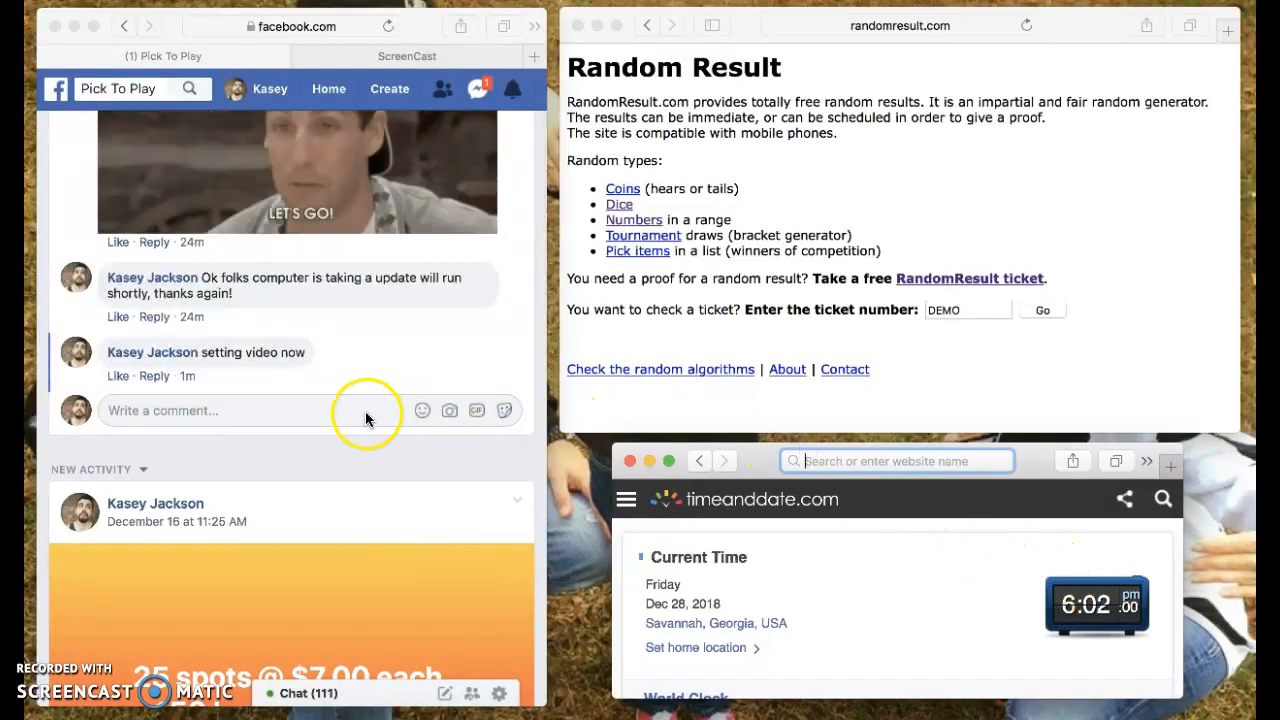
{"action": "type", "text": "L"}
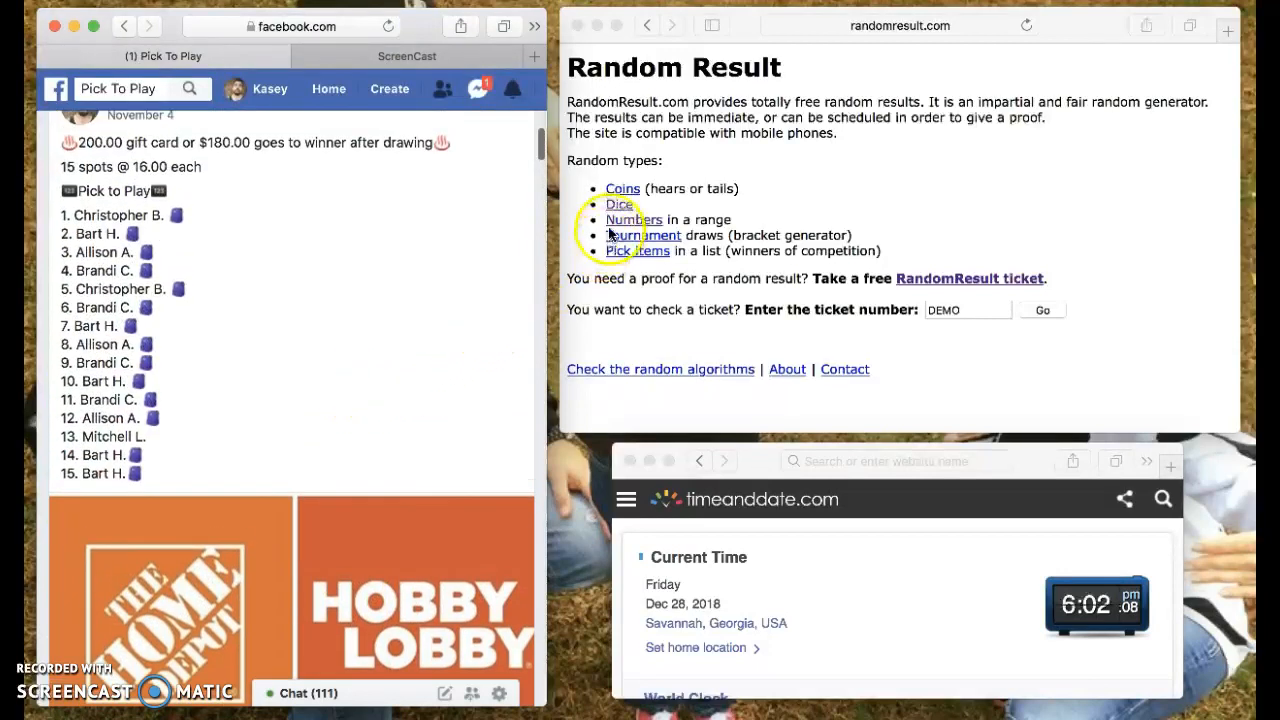
{"action": "left_click", "coordinate": [618, 204]}
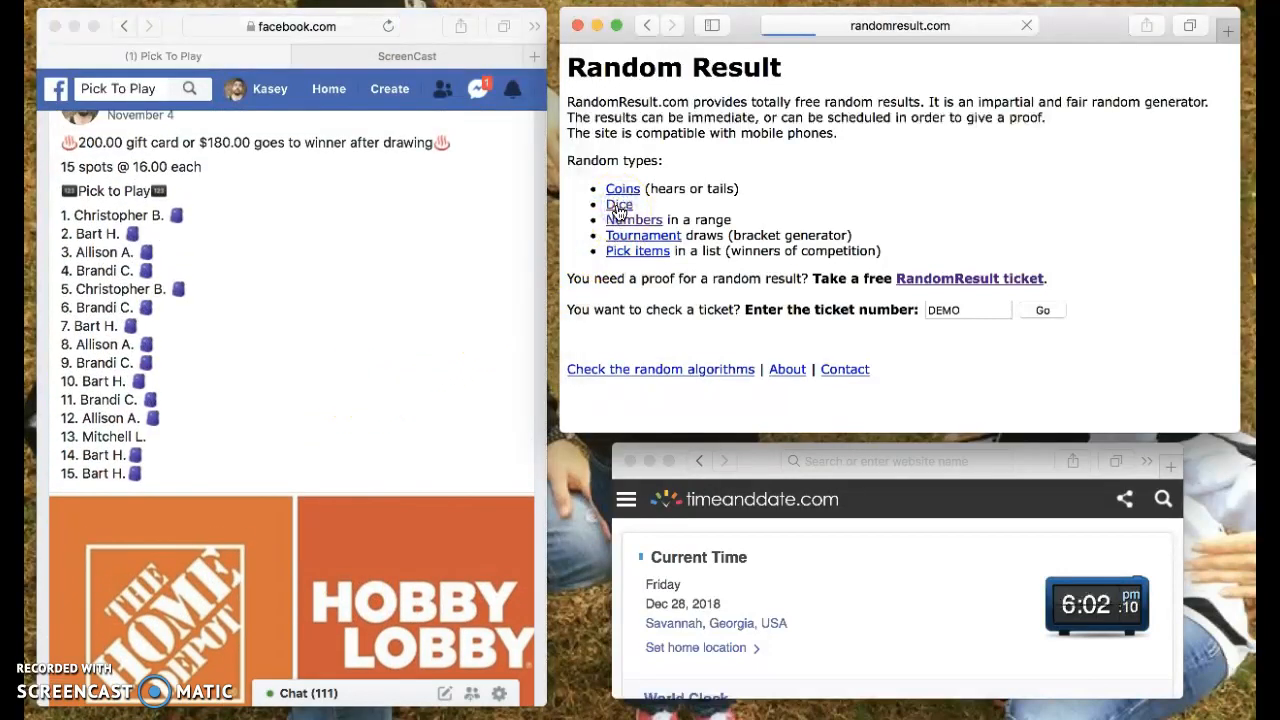
{"action": "left_click", "coordinate": [620, 204]}
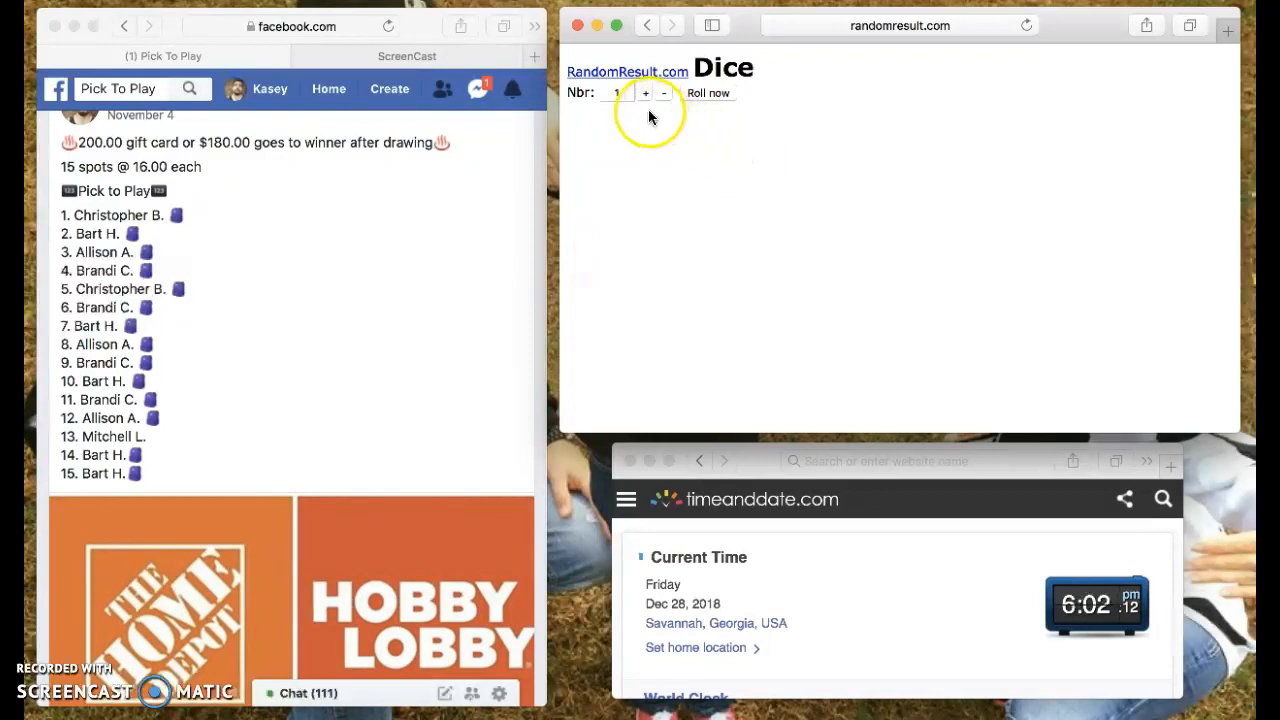
- Roll two dice three times, ending on a total of 3
{"action": "left_click", "coordinate": [708, 92]}
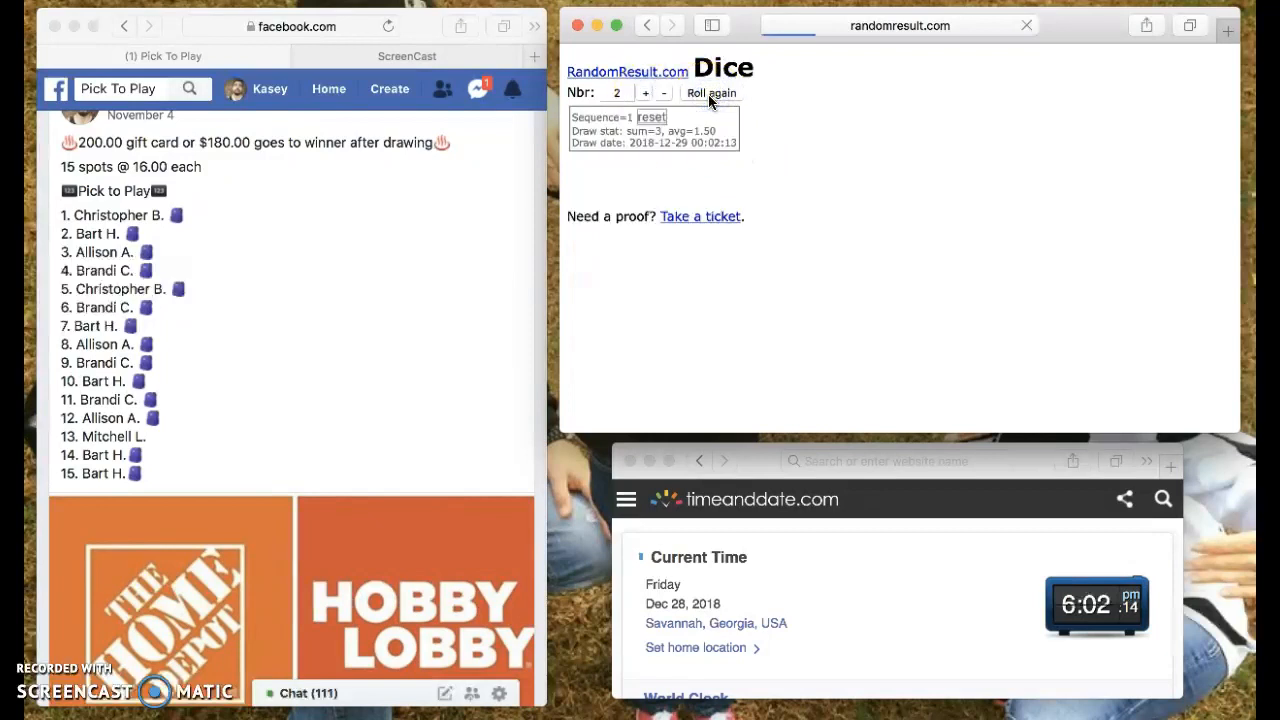
{"action": "left_click", "coordinate": [710, 92]}
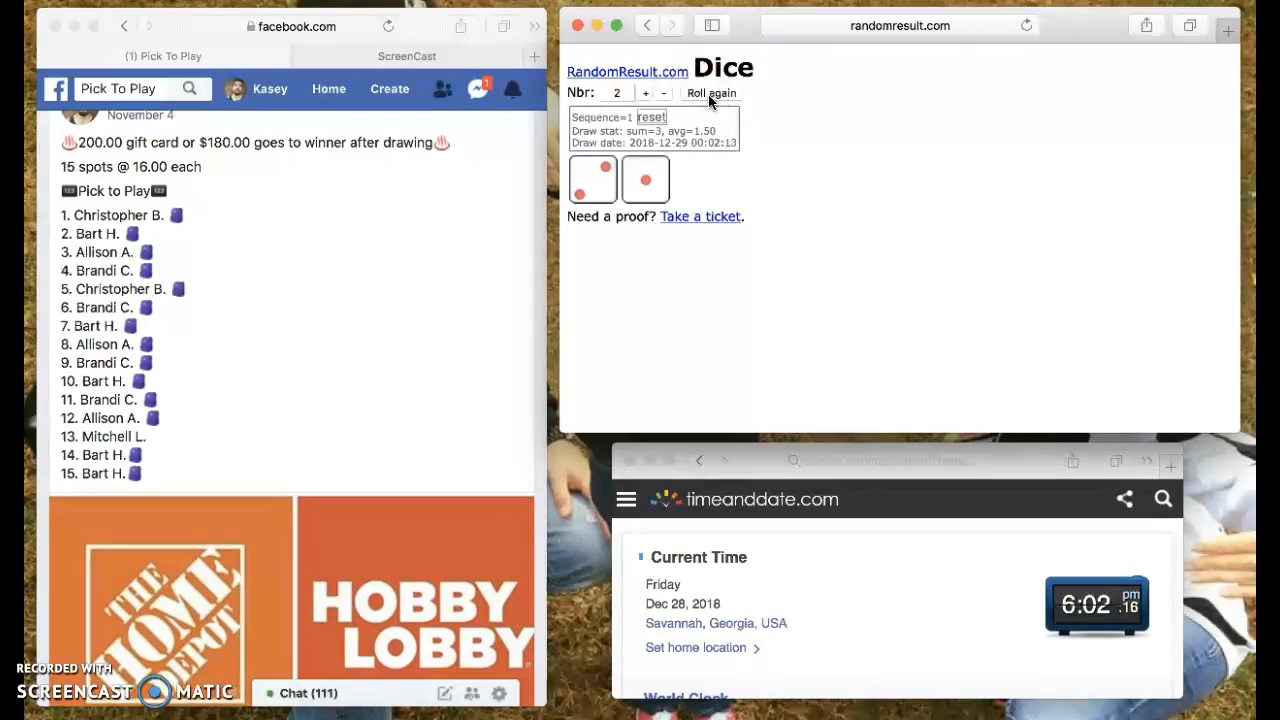
{"action": "left_click", "coordinate": [712, 92]}
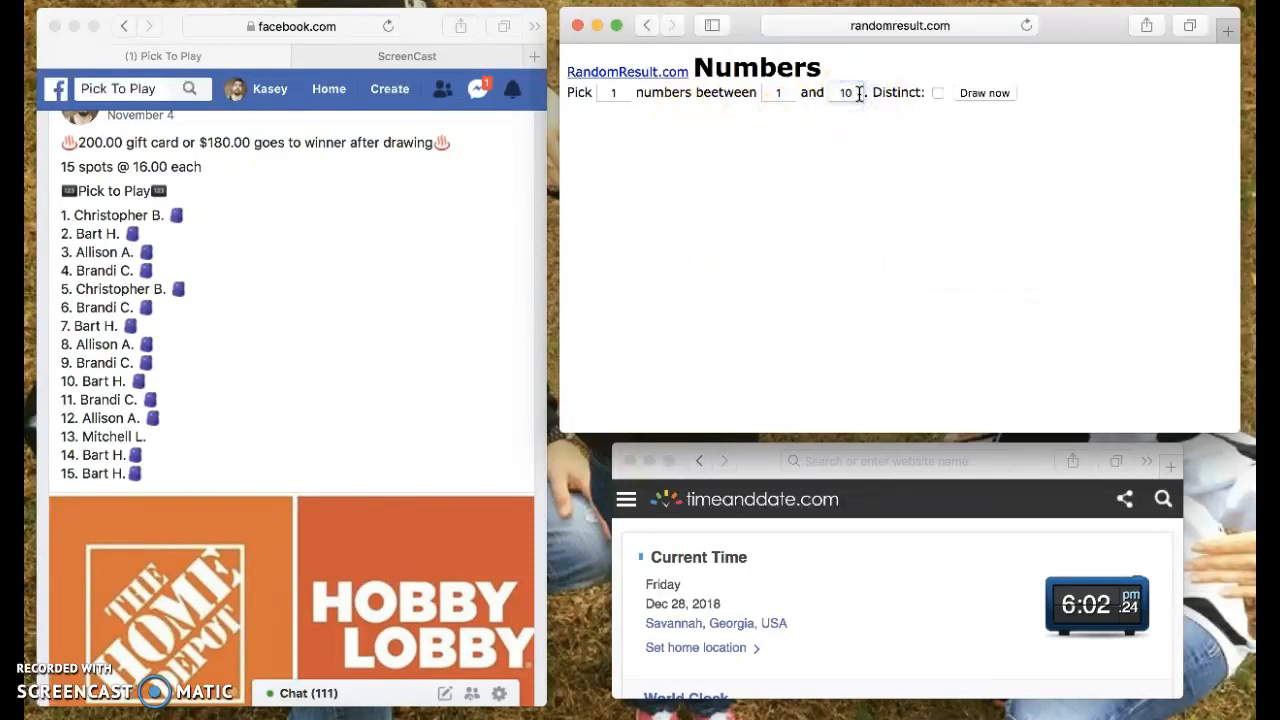
- Set the upper bound to 15 and draw the first numbers from the 1–15 range
{"action": "type", "text": "15"}
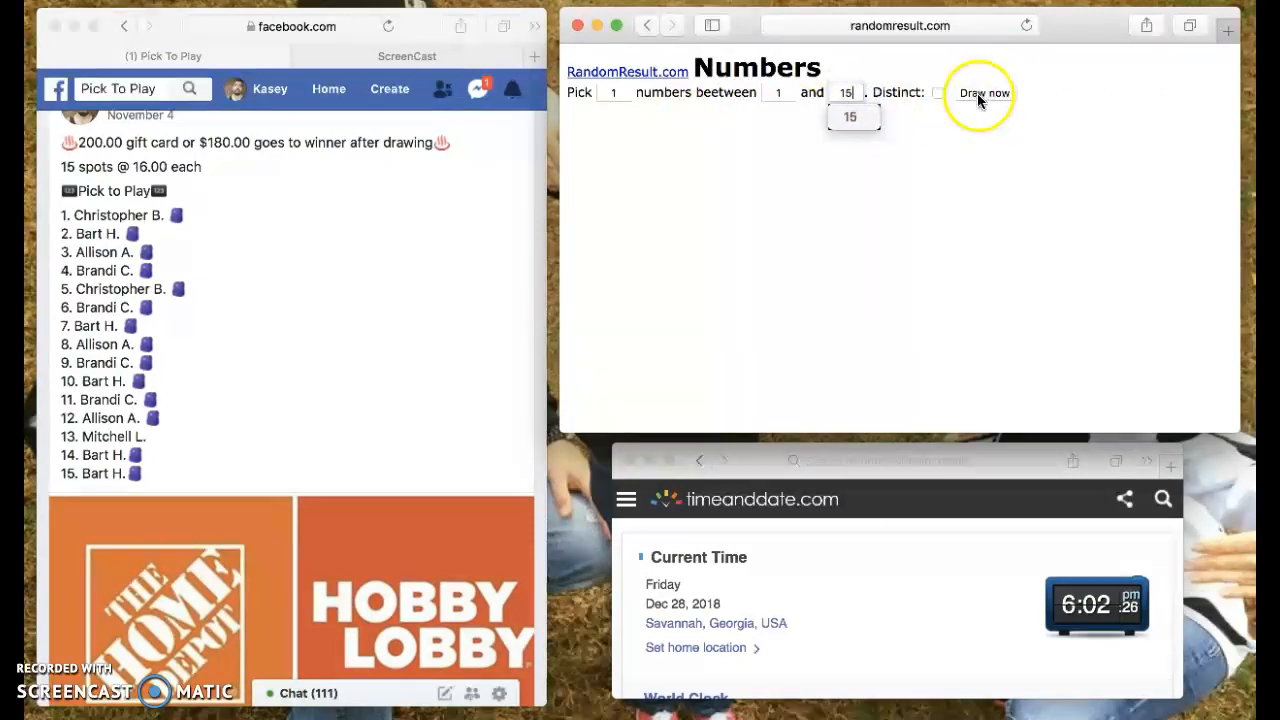
{"action": "left_click", "coordinate": [984, 92]}
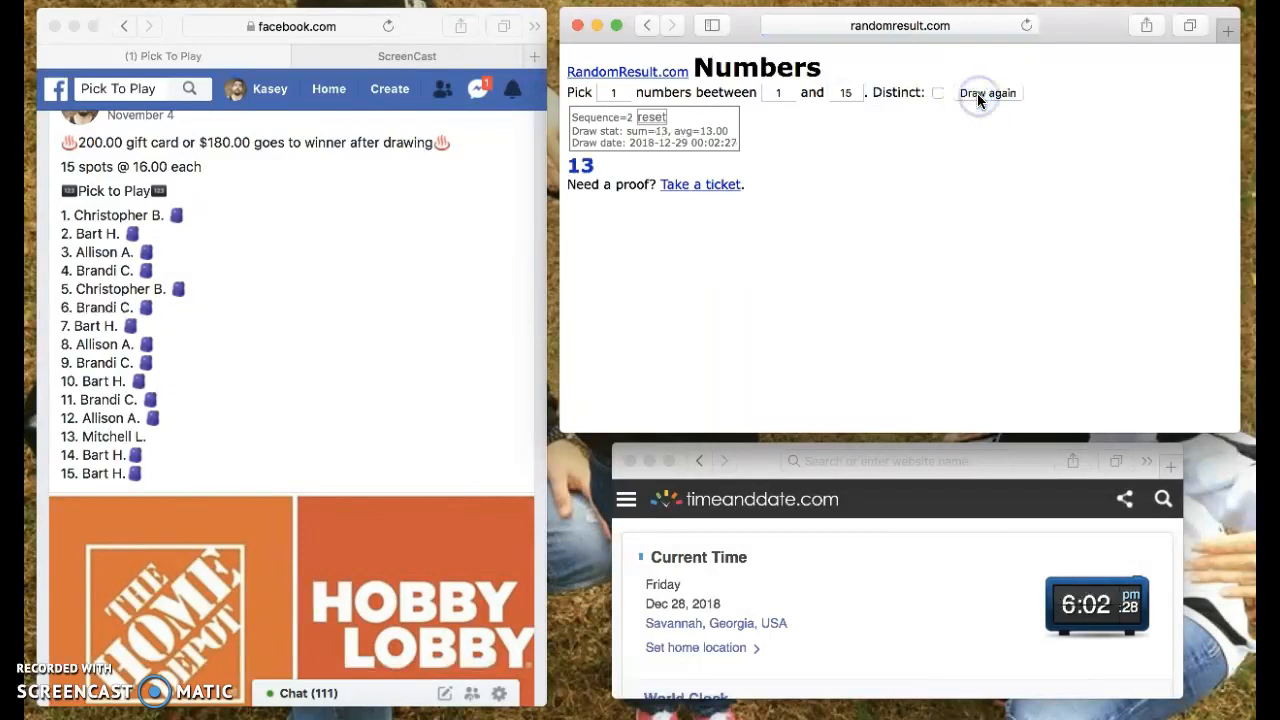
{"action": "left_click", "coordinate": [988, 92]}
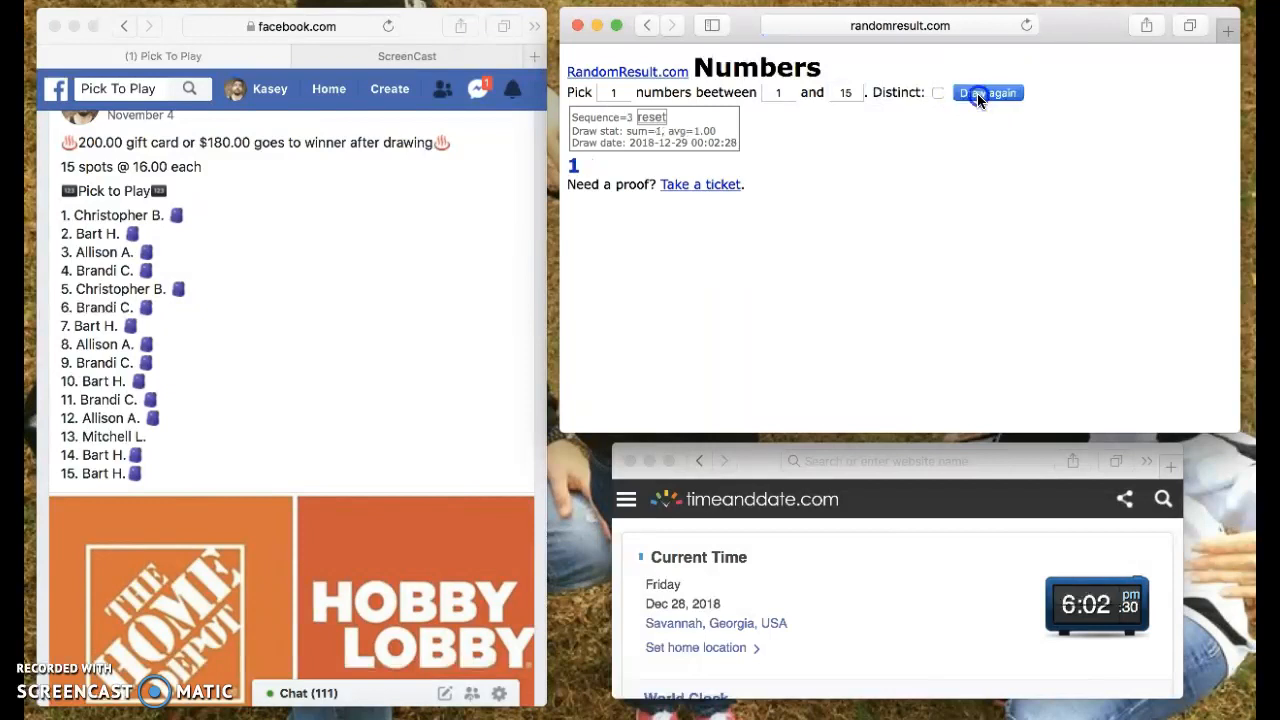
{"action": "left_click", "coordinate": [986, 92]}
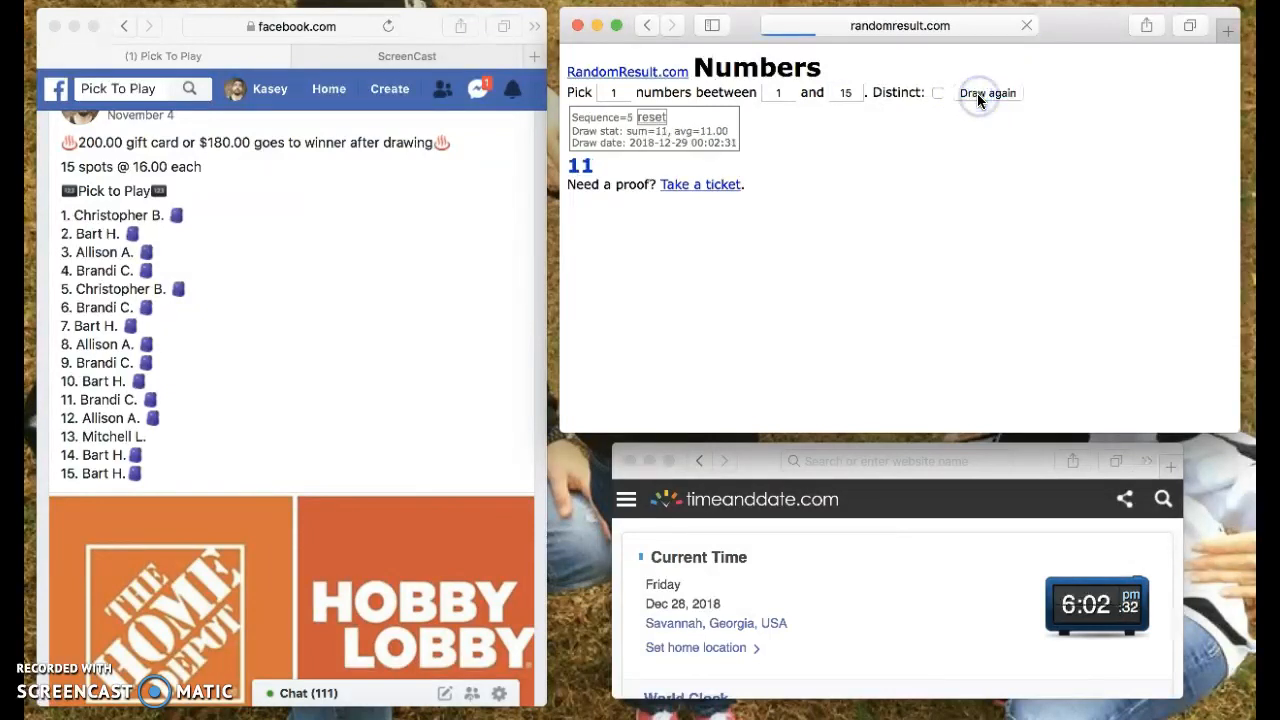
{"action": "left_click", "coordinate": [988, 92]}
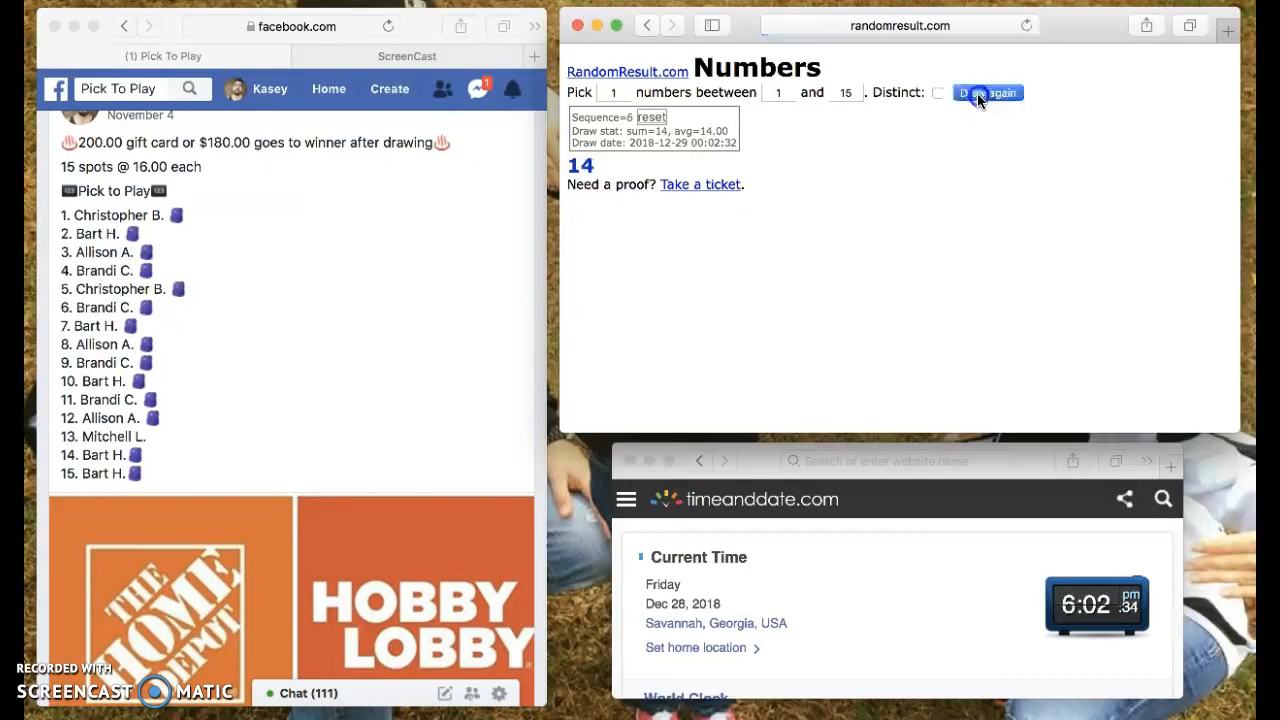
- Keep drawing until sequence 12, with 1 as the final result
{"action": "left_click", "coordinate": [988, 92]}
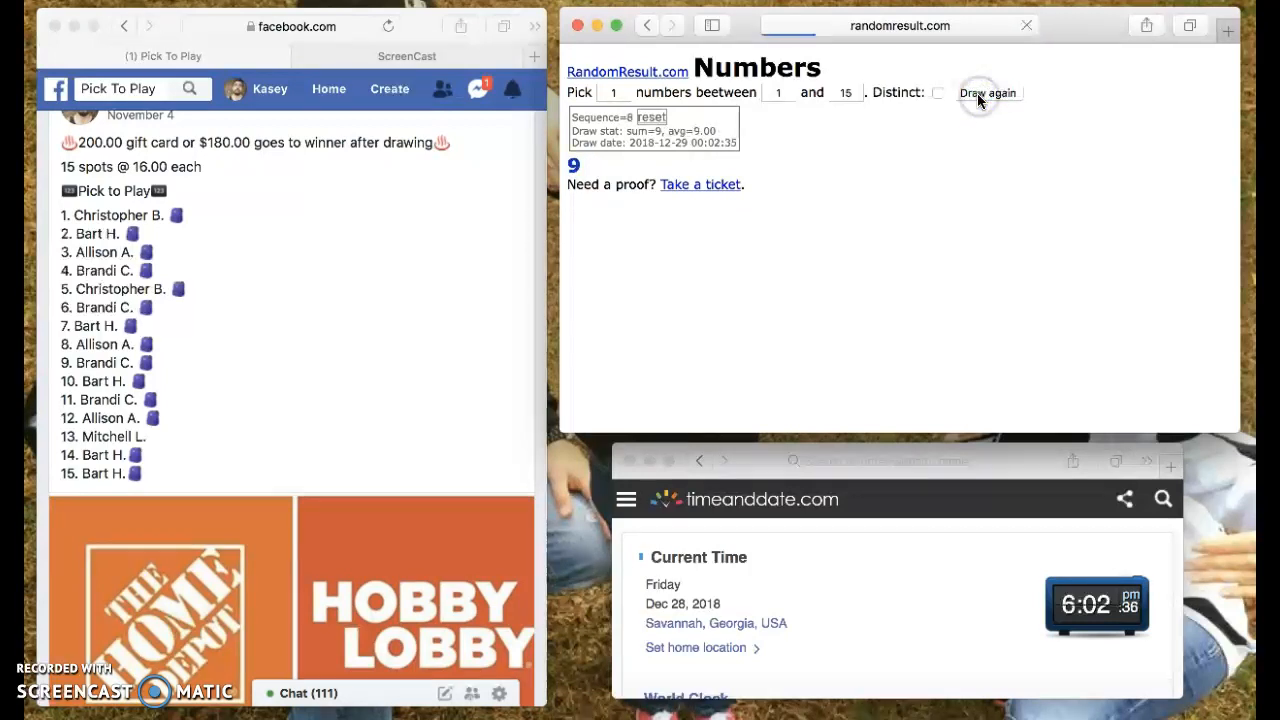
{"action": "left_click", "coordinate": [988, 92]}
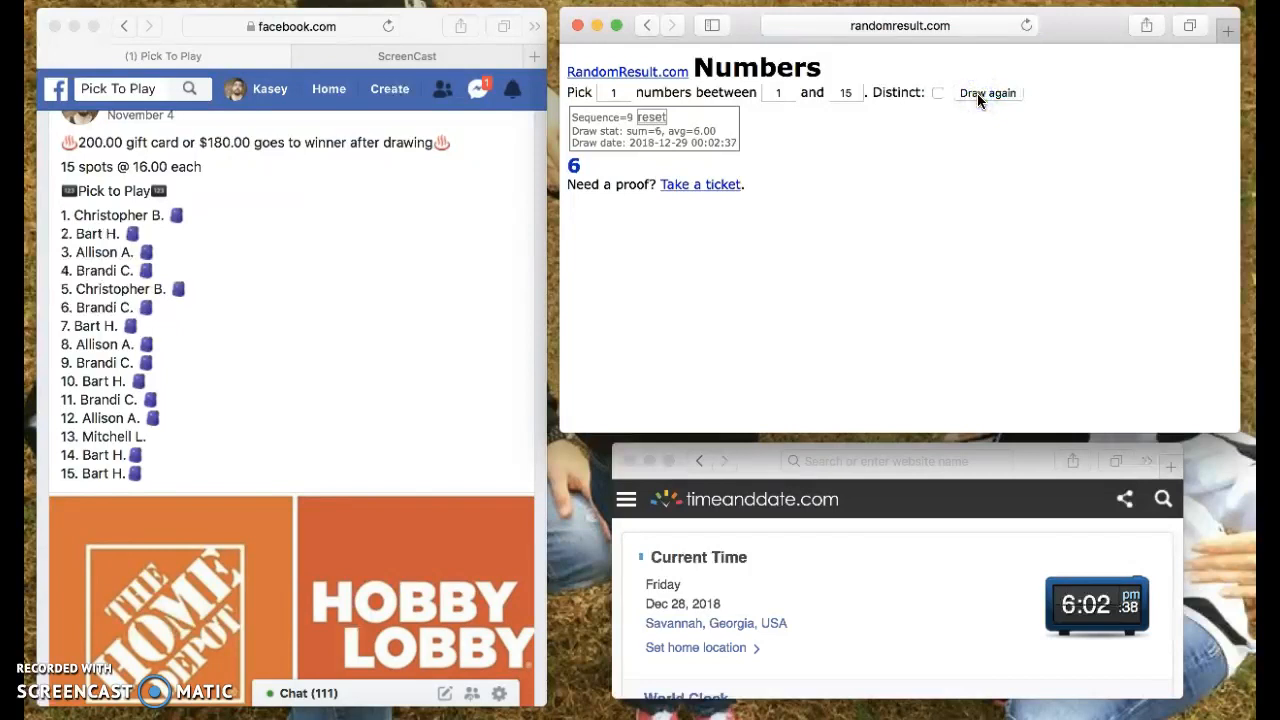
{"action": "left_click", "coordinate": [988, 92]}
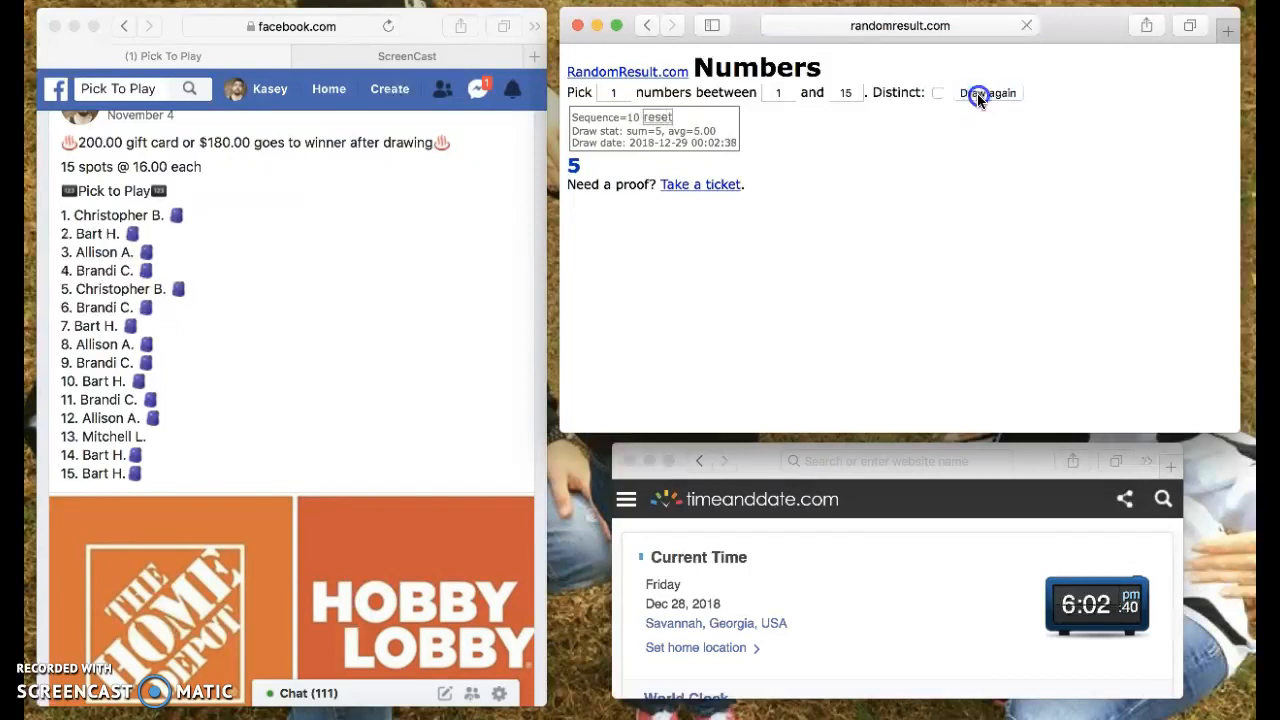
{"action": "left_click", "coordinate": [988, 92]}
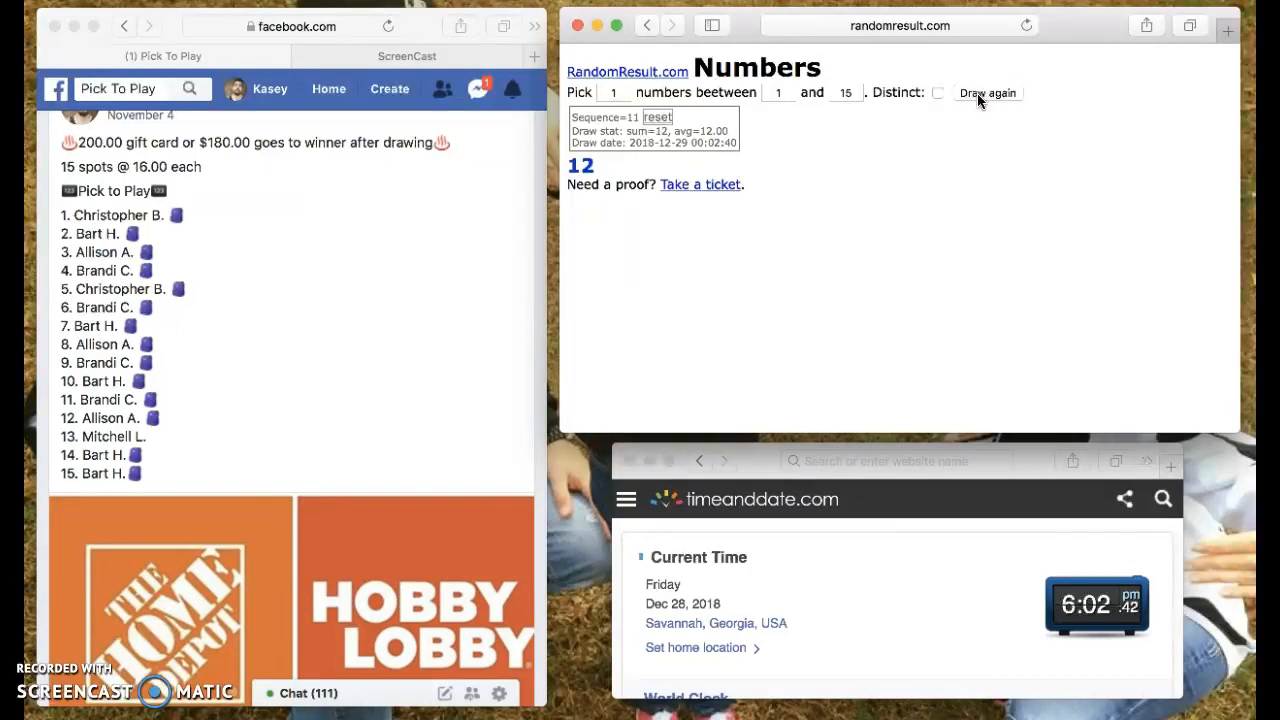
{"action": "left_click", "coordinate": [986, 92]}
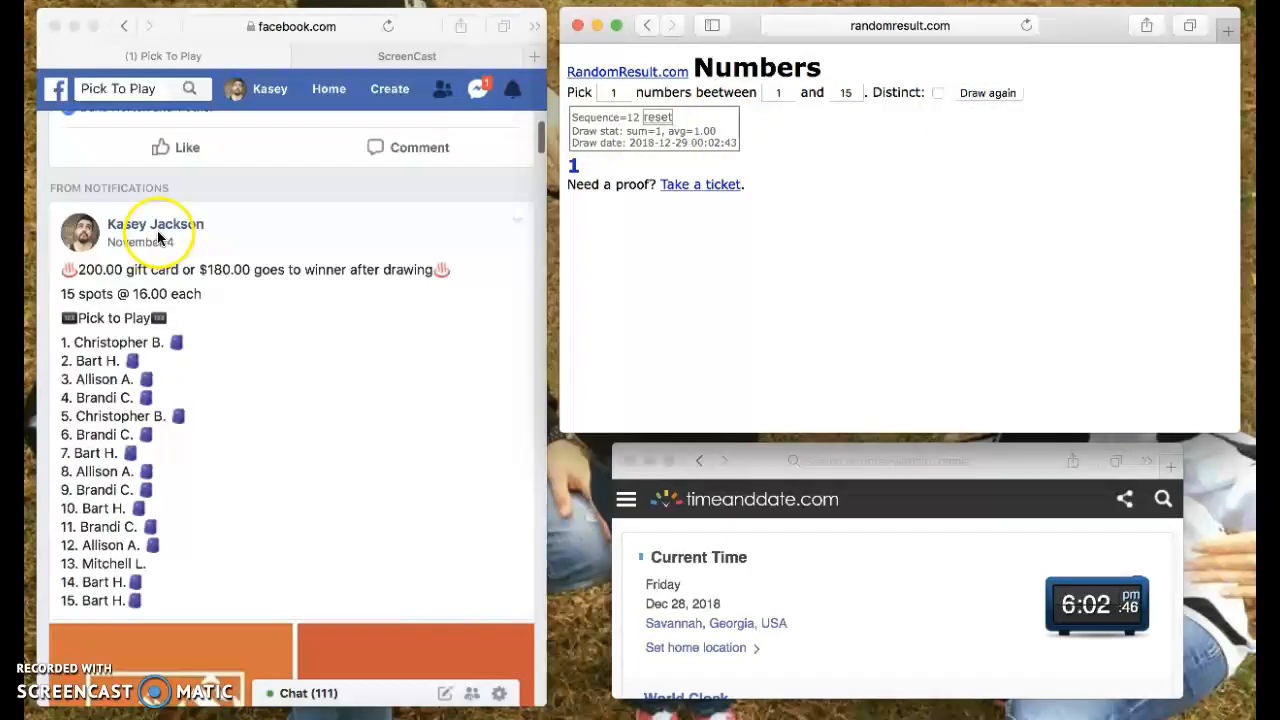
- Write DONE in the comment box under the Pick to Play post
{"action": "scroll", "scroll_direction": "down", "scroll_amount": 3}
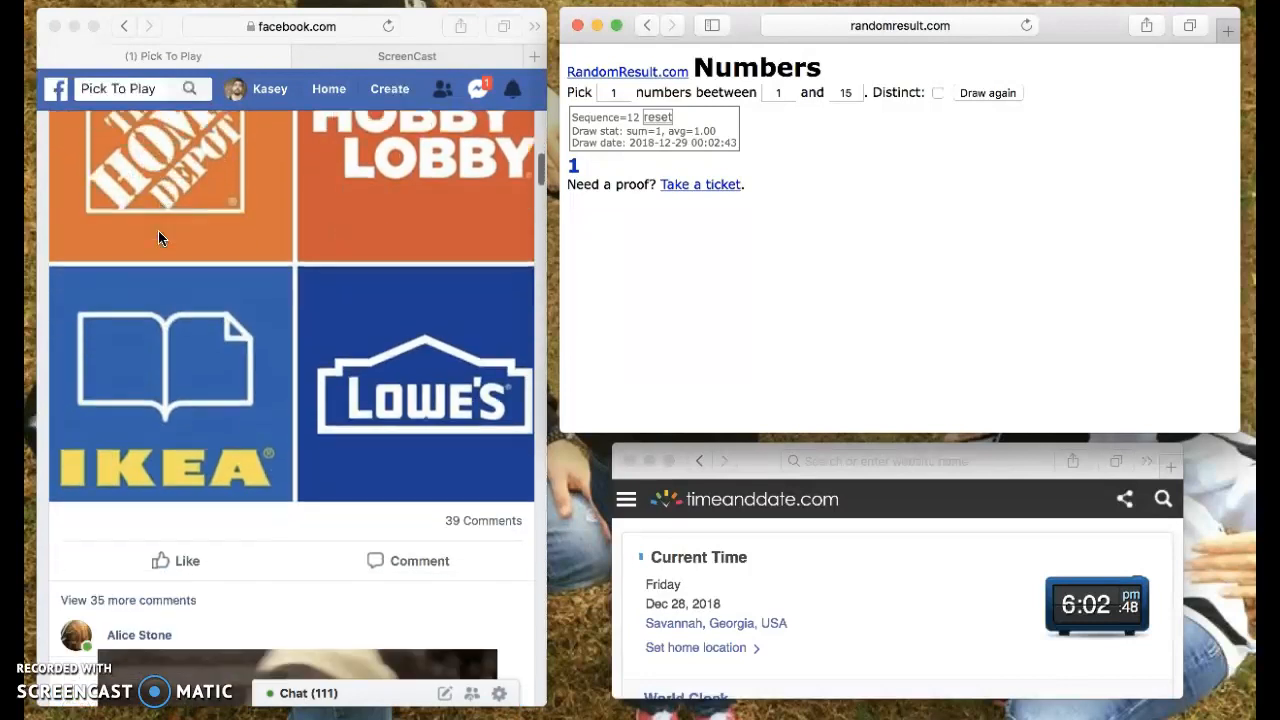
{"action": "scroll", "scroll_direction": "down", "scroll_amount": 3}
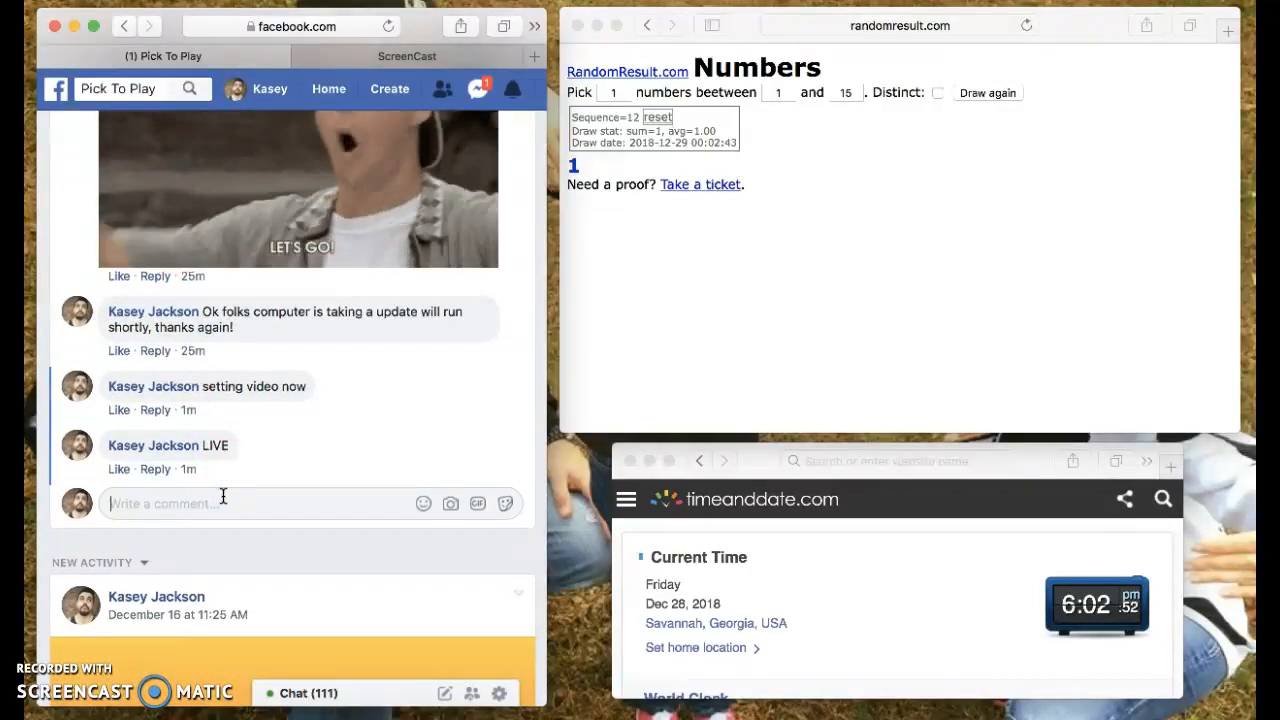
{"action": "type", "text": "DONE"}
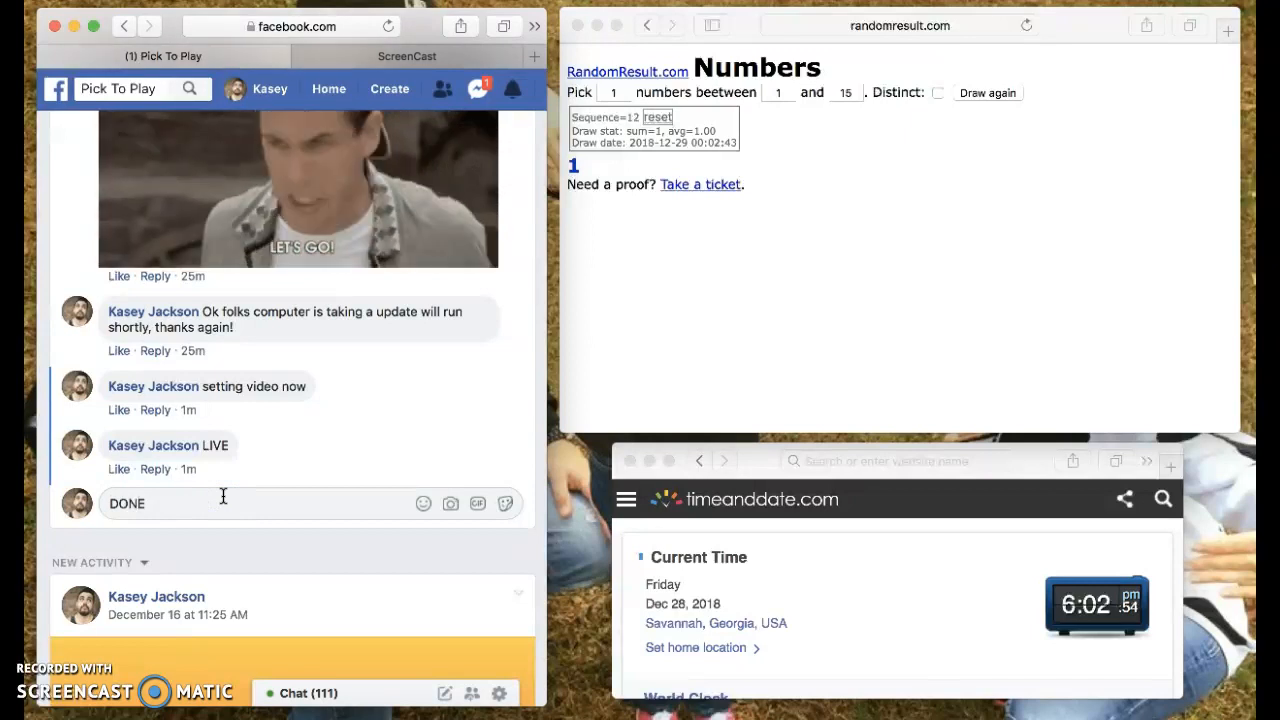